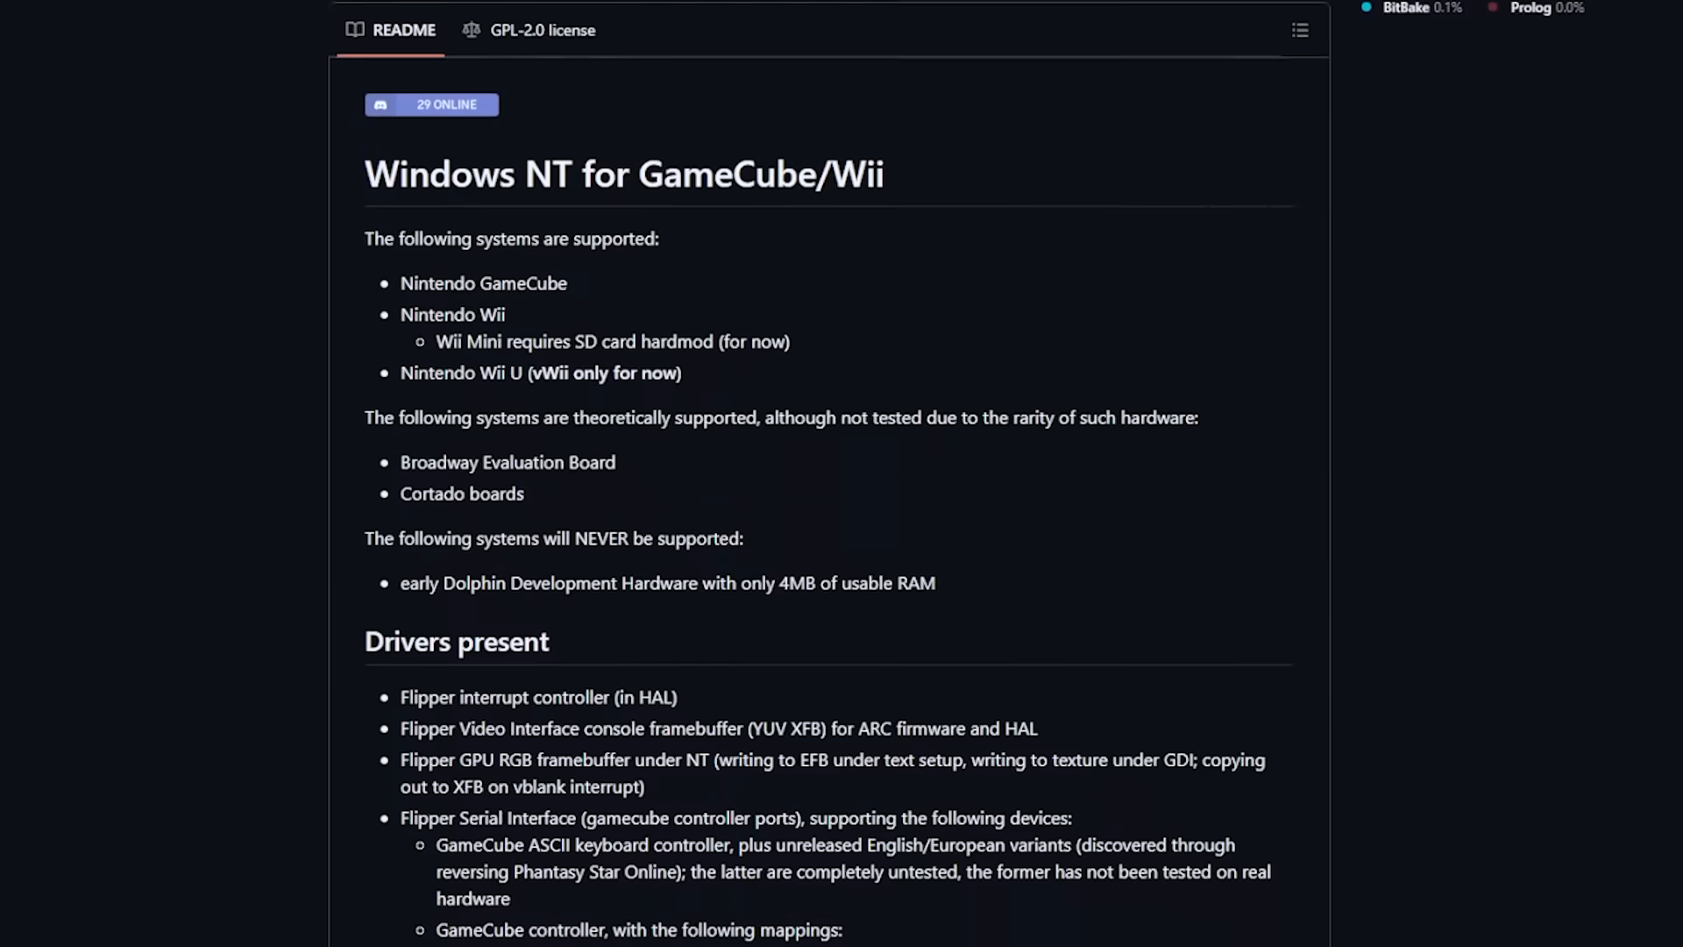
pyautogui.scroll(-3)
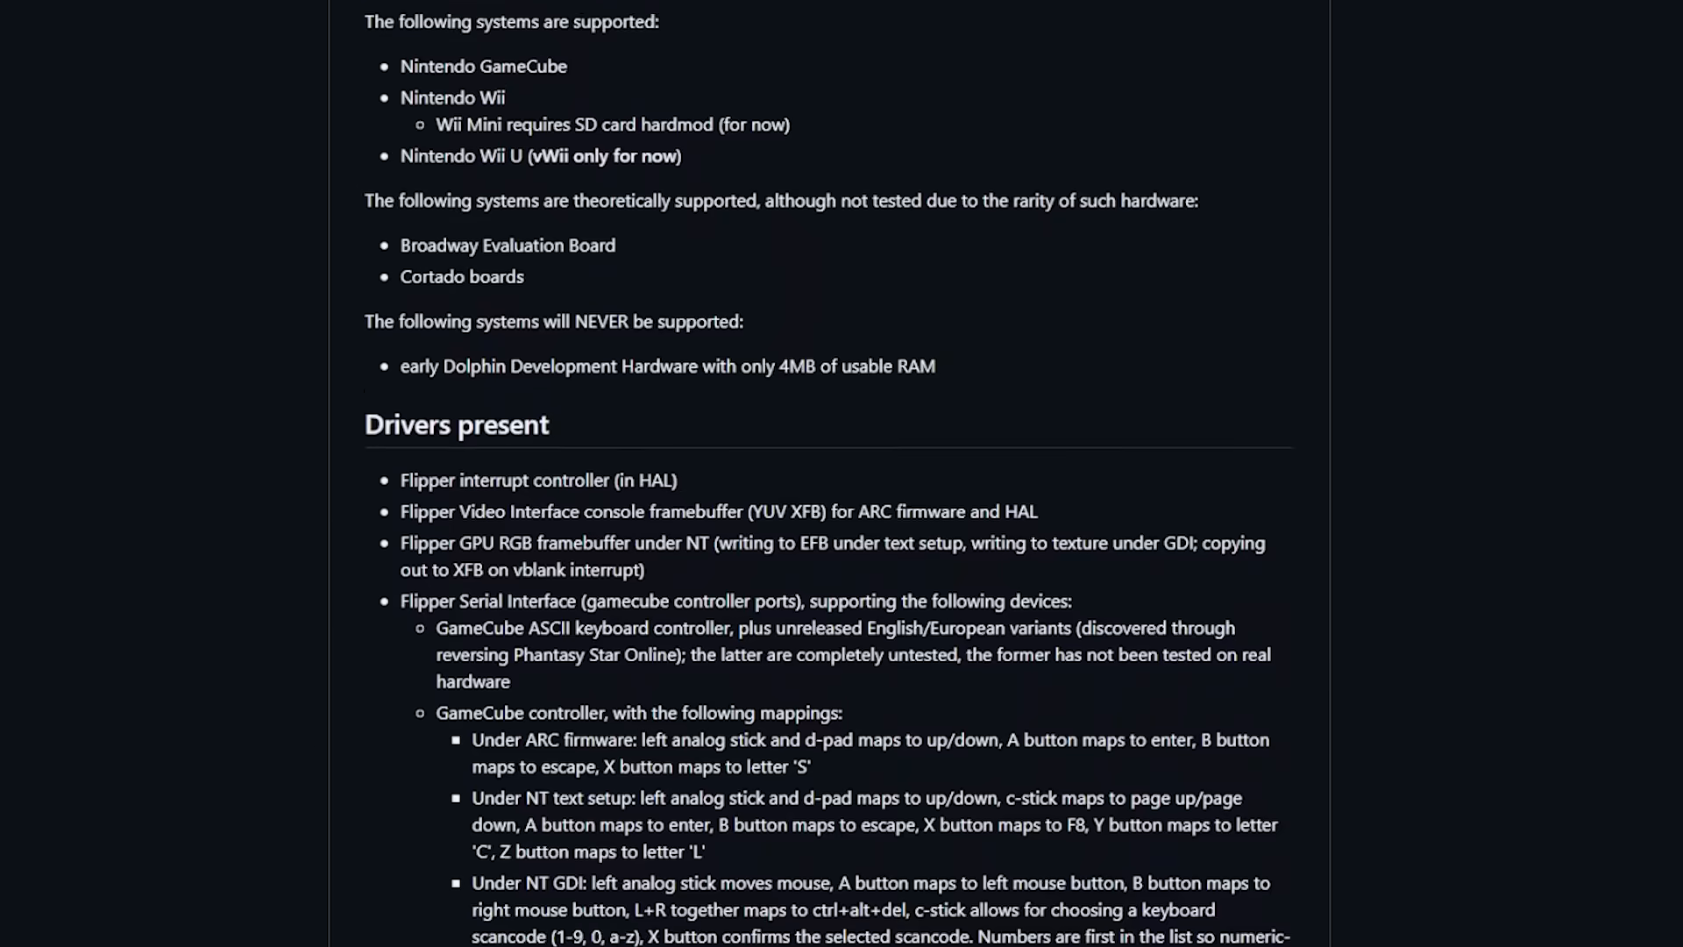
pyautogui.scroll(-3)
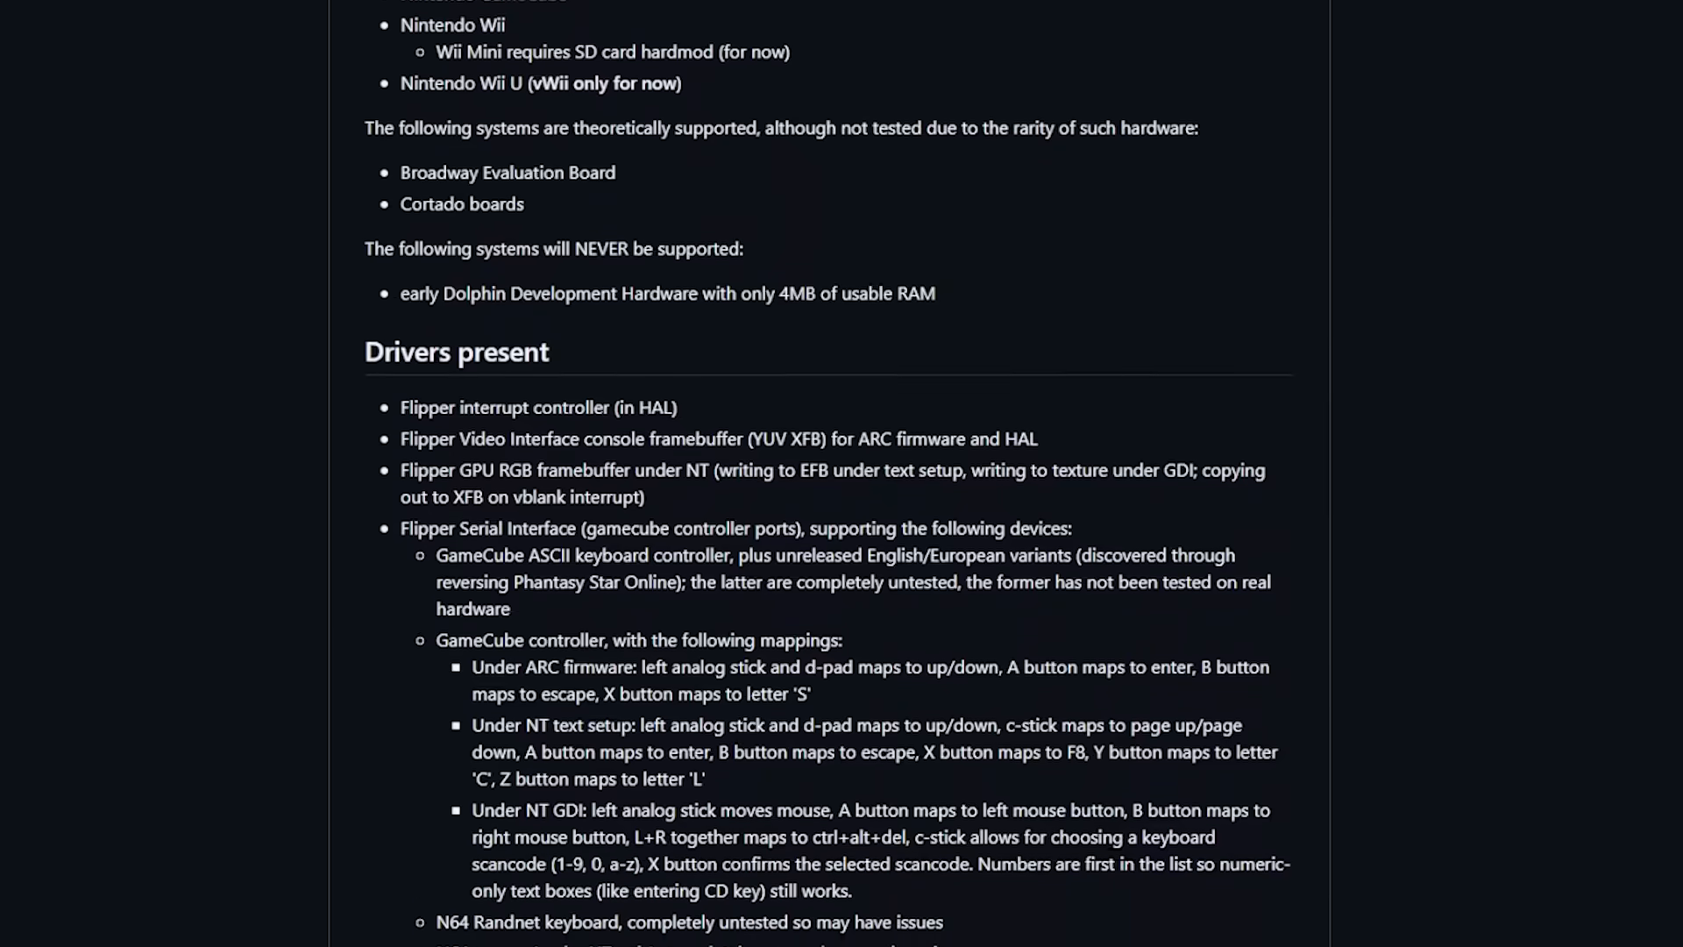
pyautogui.scroll(-3)
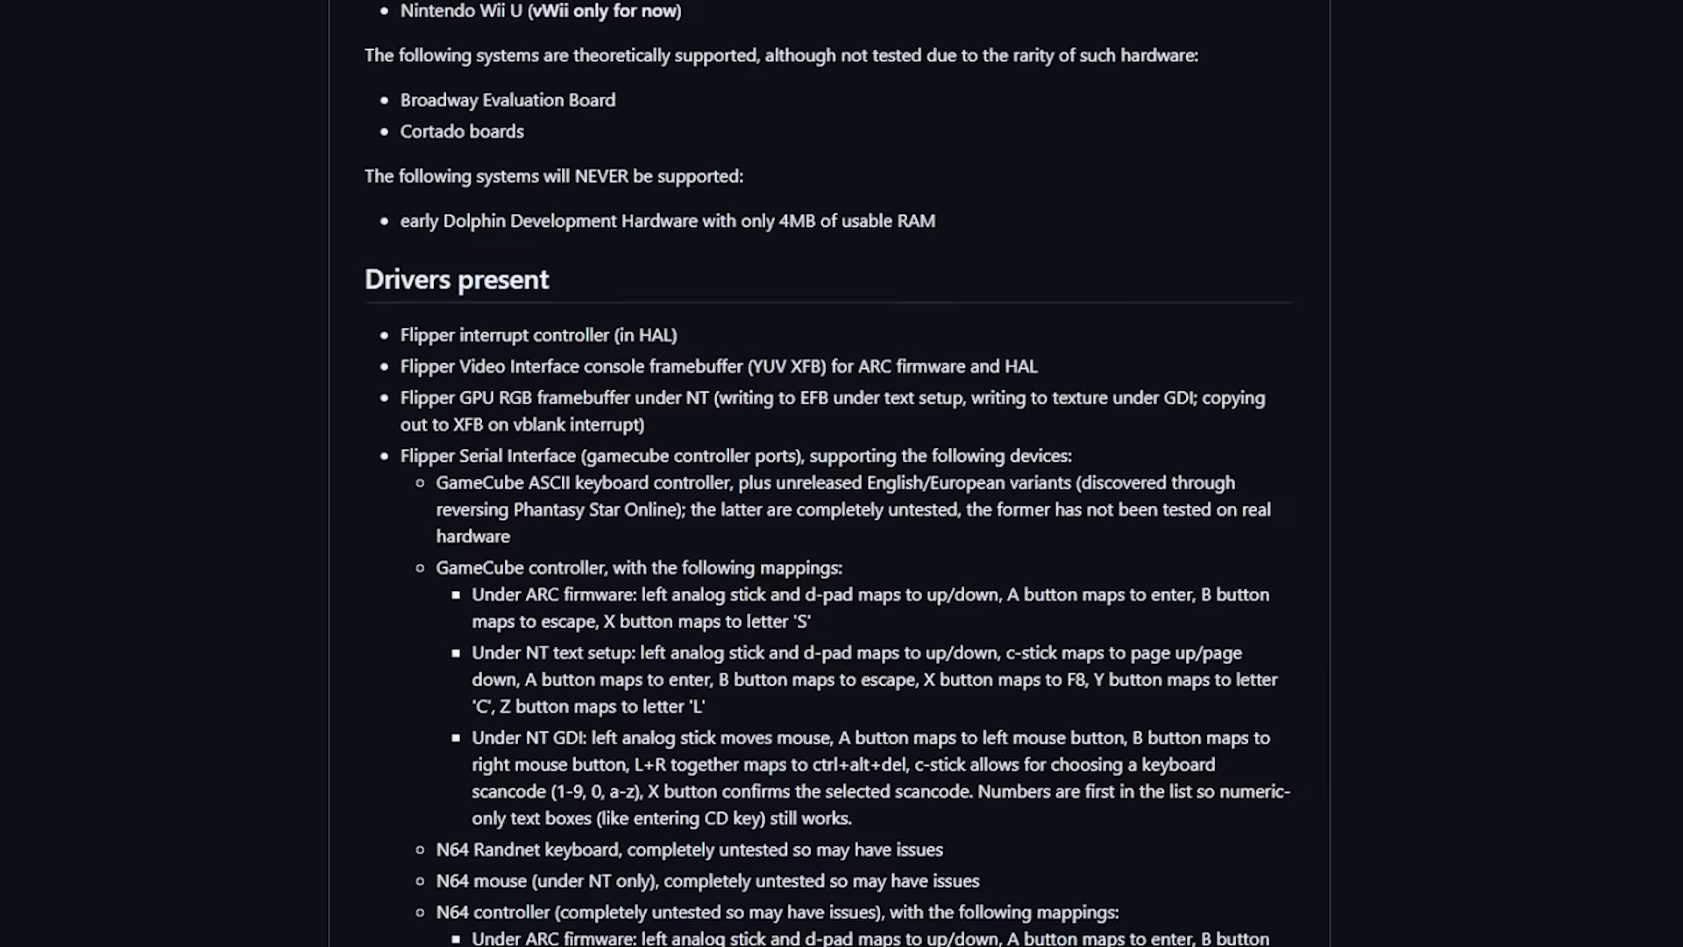
pyautogui.scroll(-3)
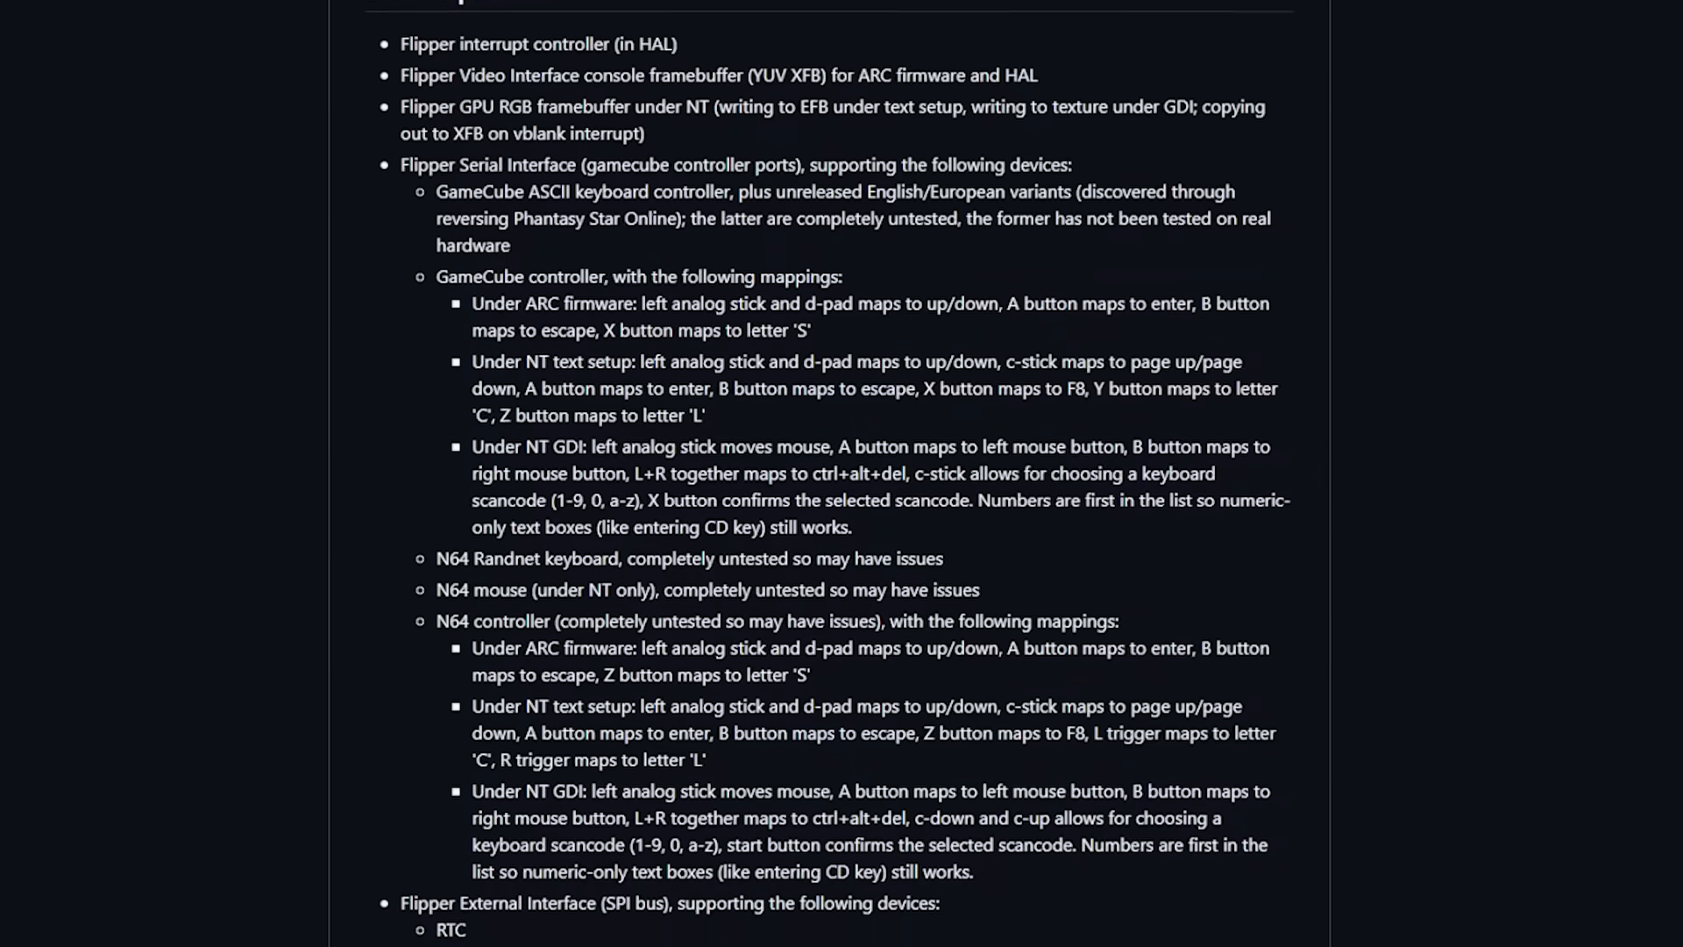
pyautogui.scroll(-3)
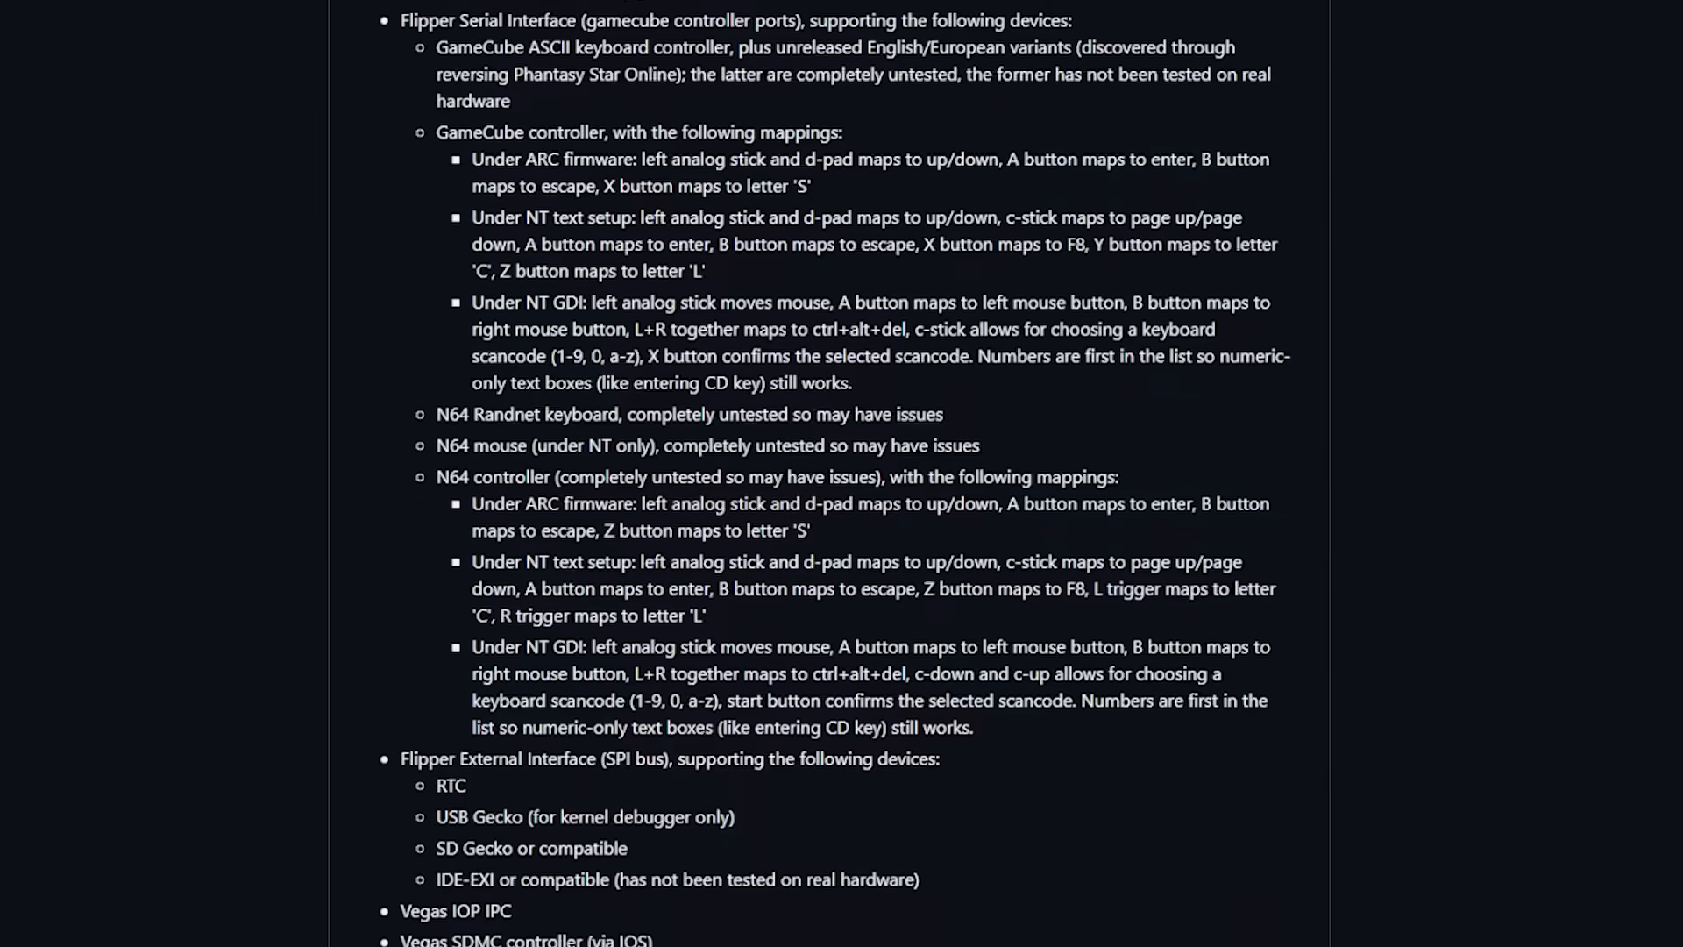
pyautogui.scroll(-3)
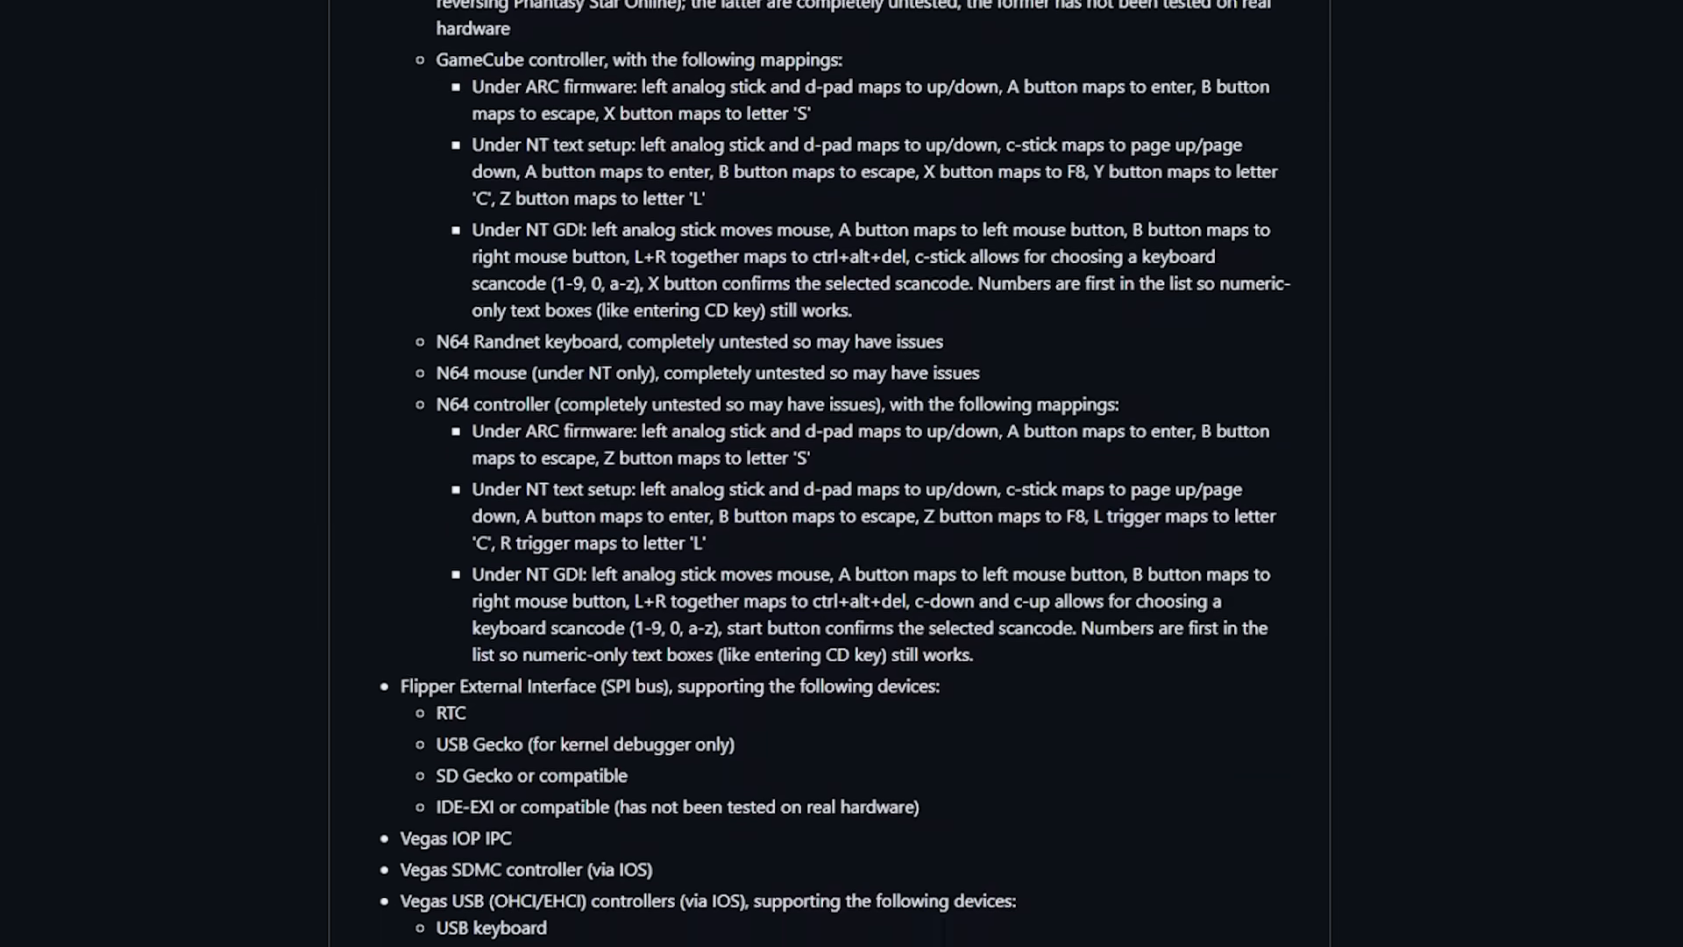
pyautogui.scroll(-3)
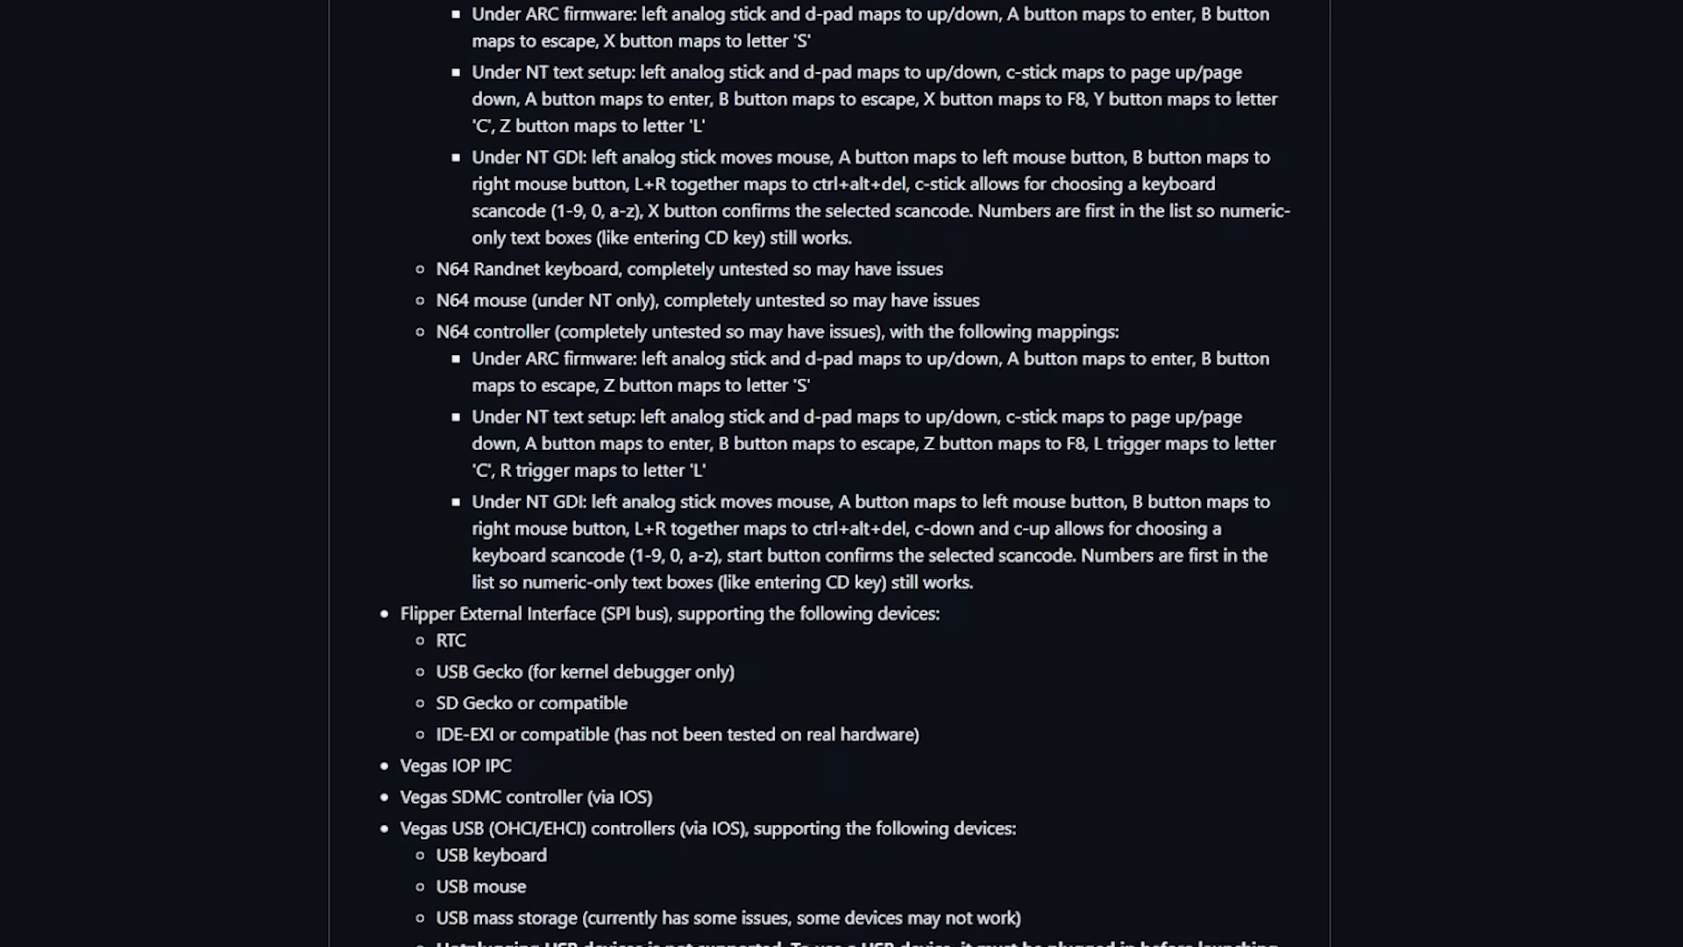
pyautogui.scroll(-3)
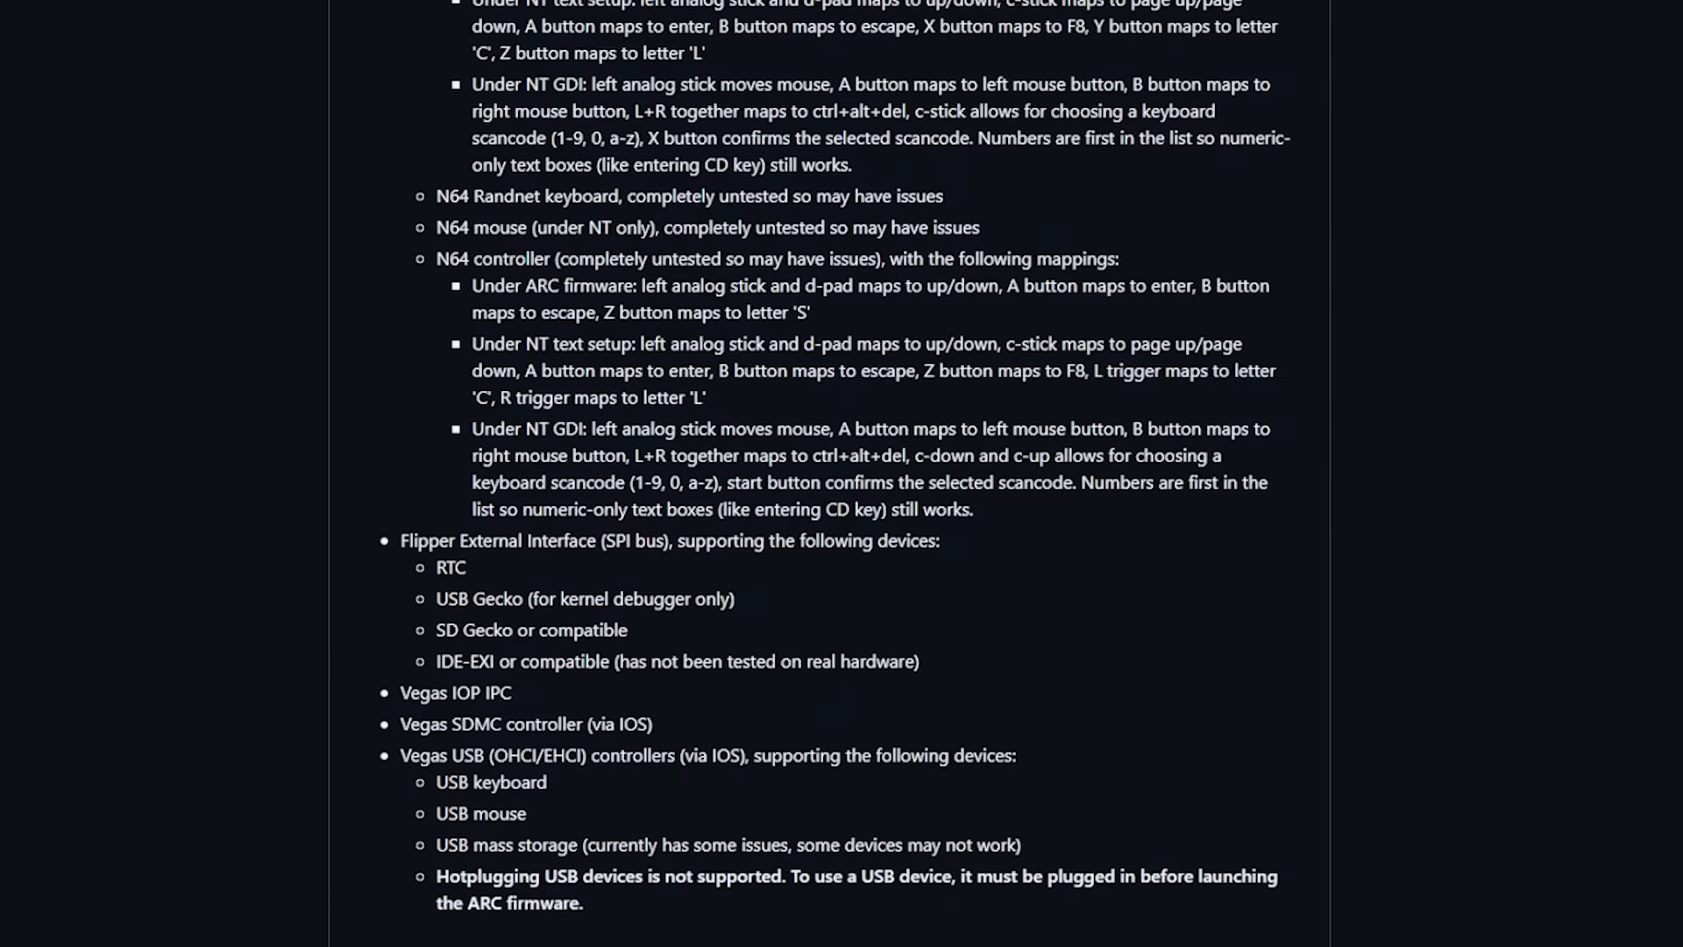
pyautogui.scroll(-3)
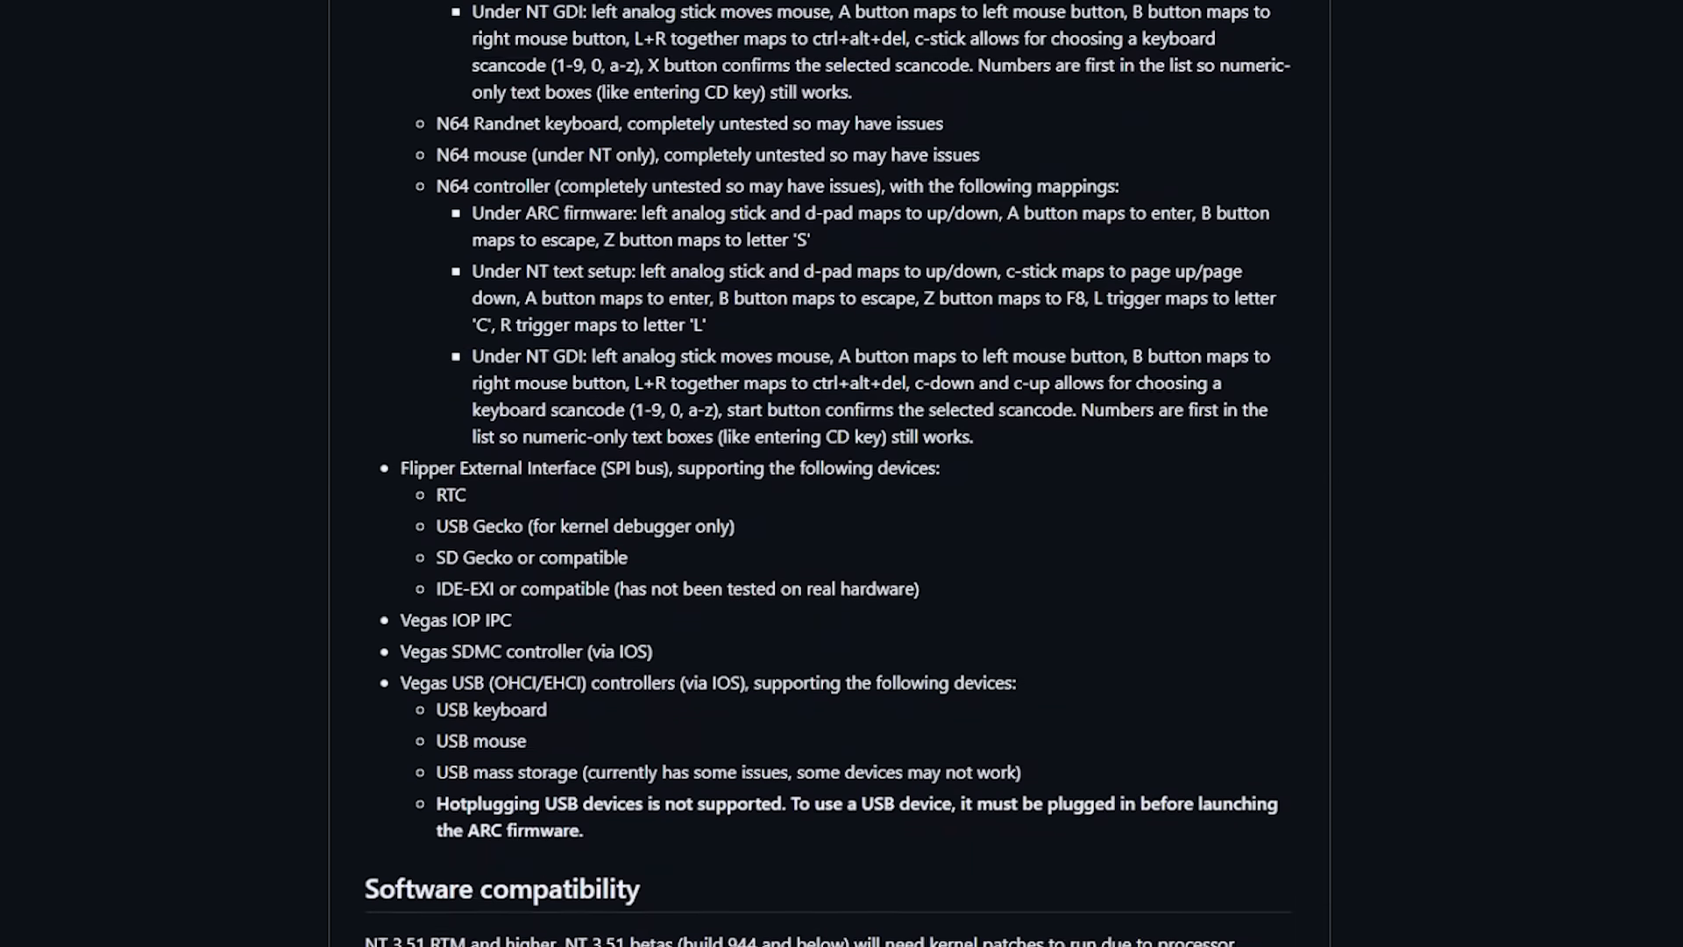